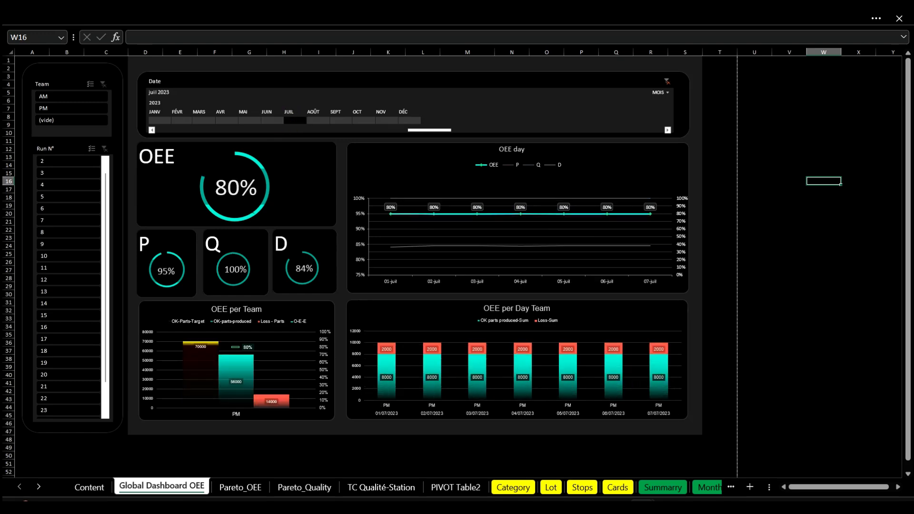
On the Category sheet, add Cause 27 under the stop causes list and move on to the next sheet.
click(511, 483)
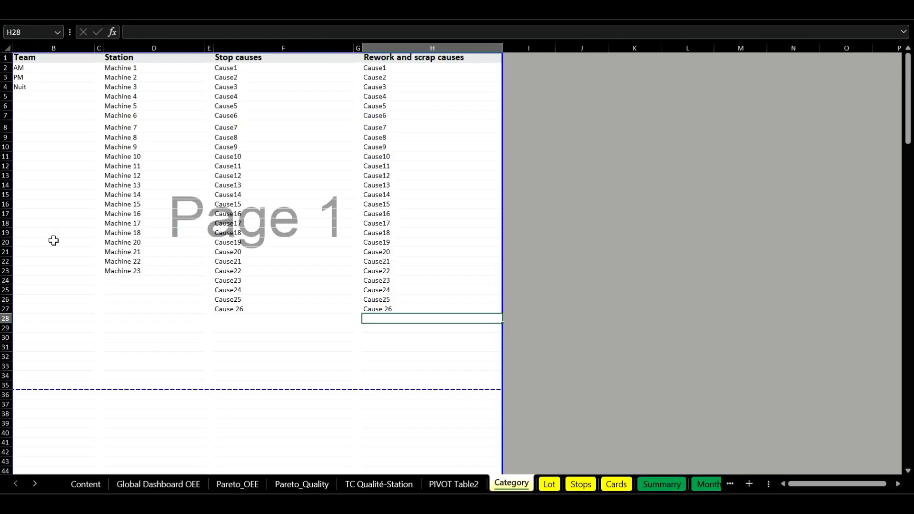
click(283, 308)
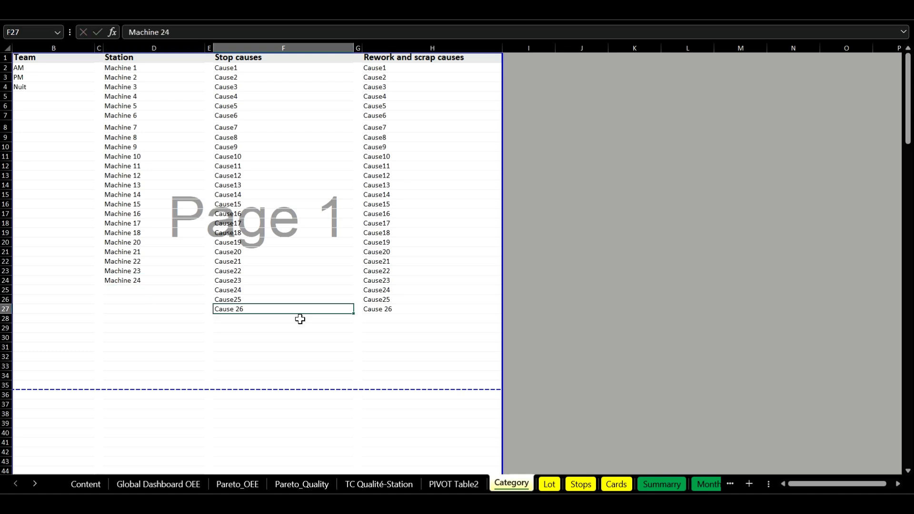
text(Cause)
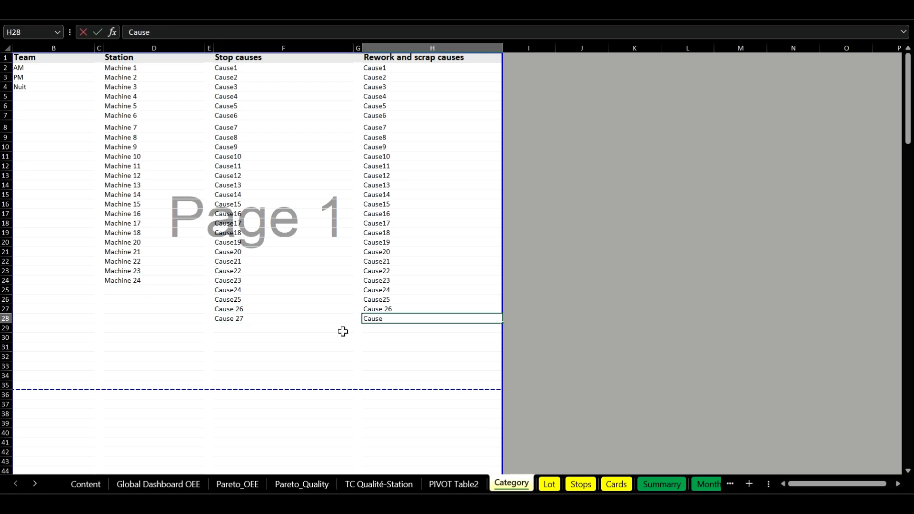
click(548, 483)
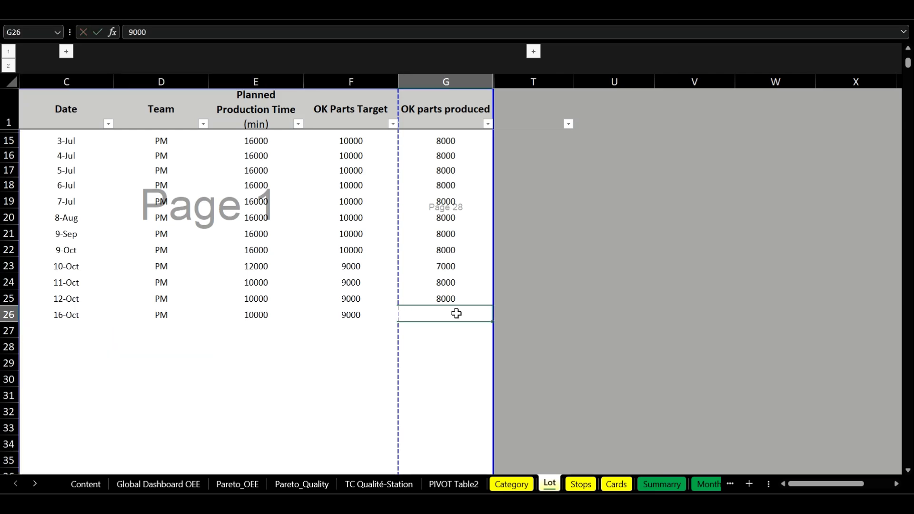
Log the 16-Oct stop and card rows on the Stops and Cards sheets with their cause.
click(580, 483)
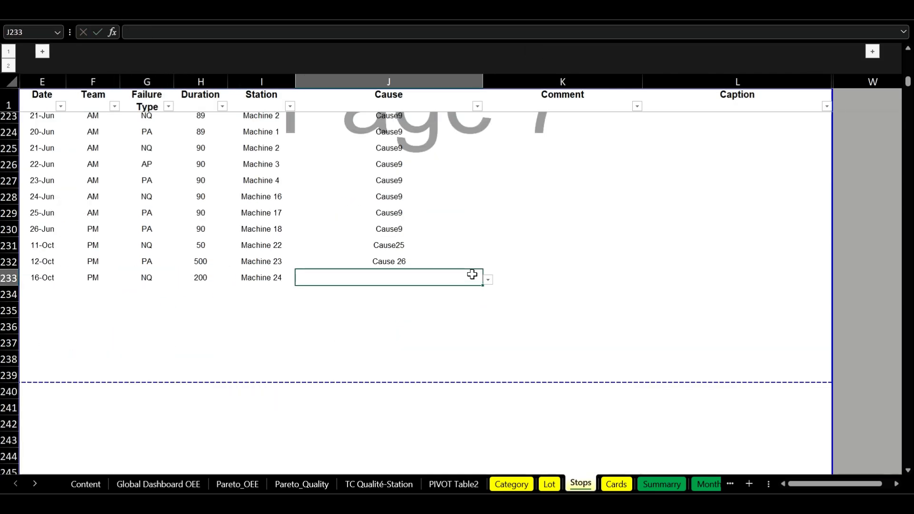
click(616, 484)
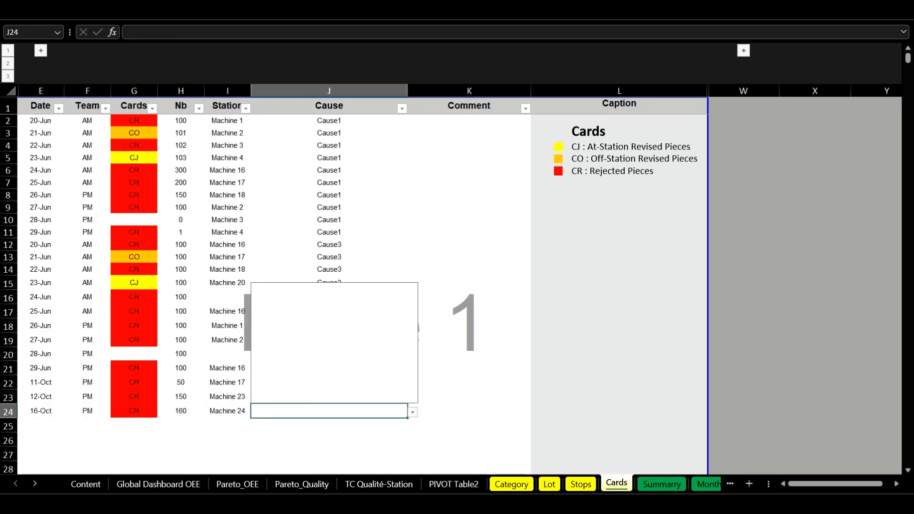
click(157, 485)
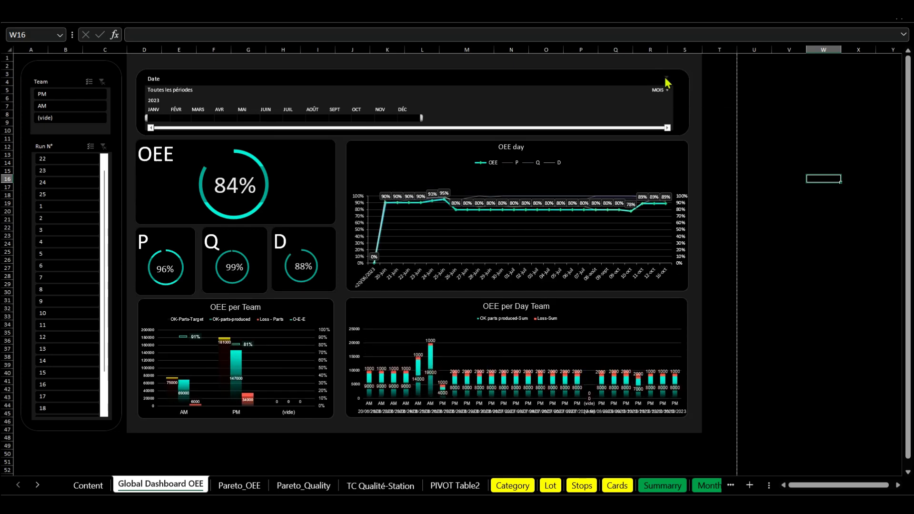
Filter the Pareto_OEE losses to the PM team and one station, then view Pareto_Quality.
click(238, 485)
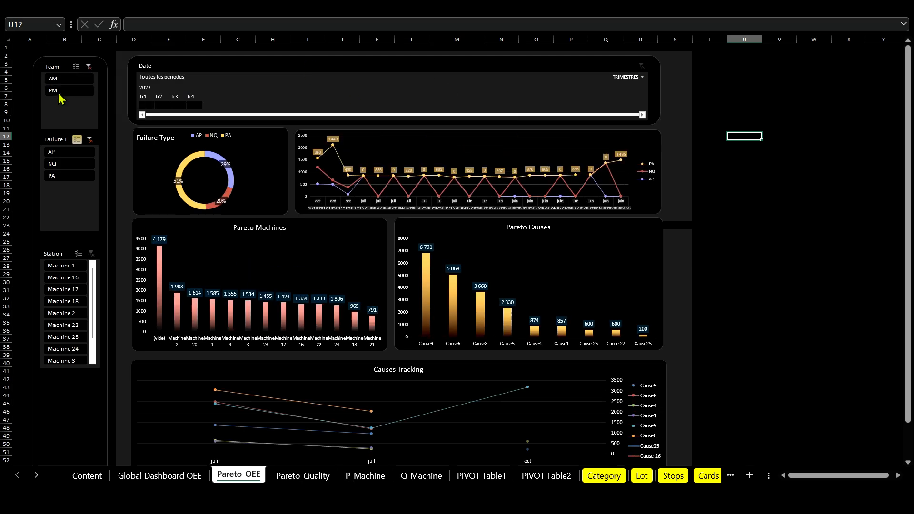
click(63, 290)
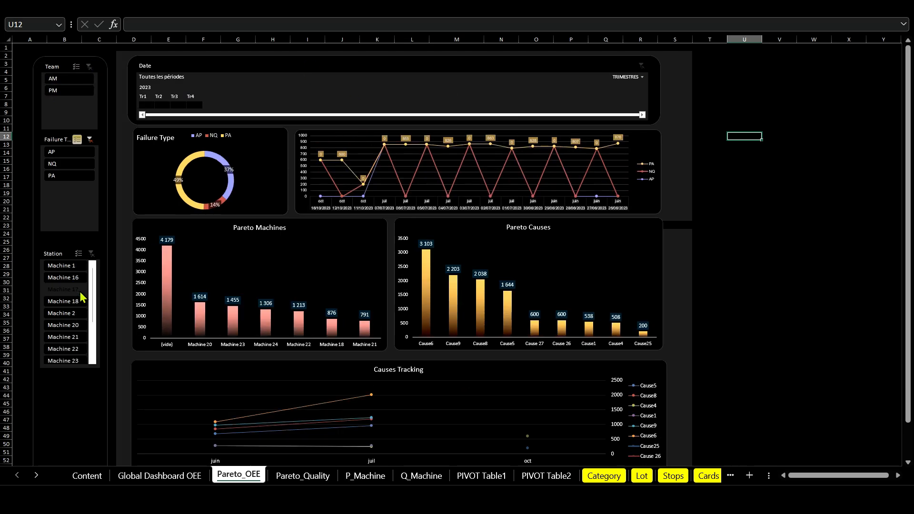
click(61, 290)
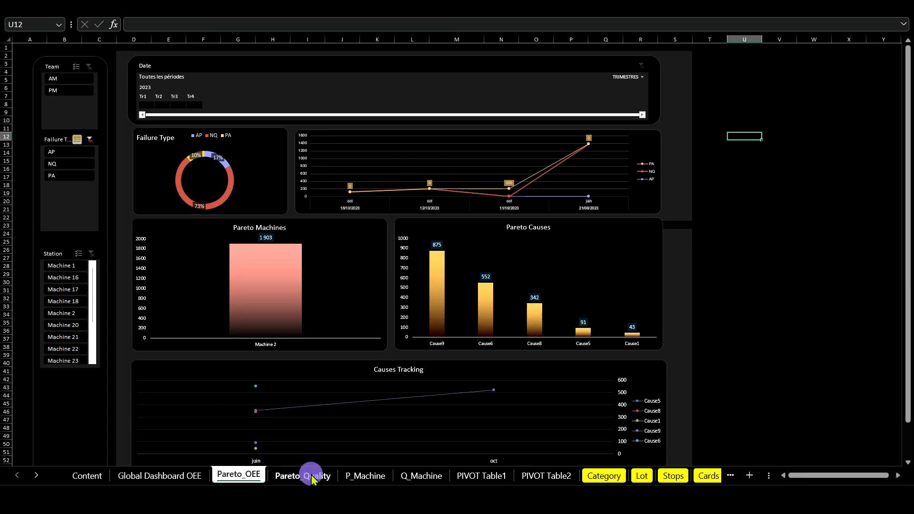
click(302, 475)
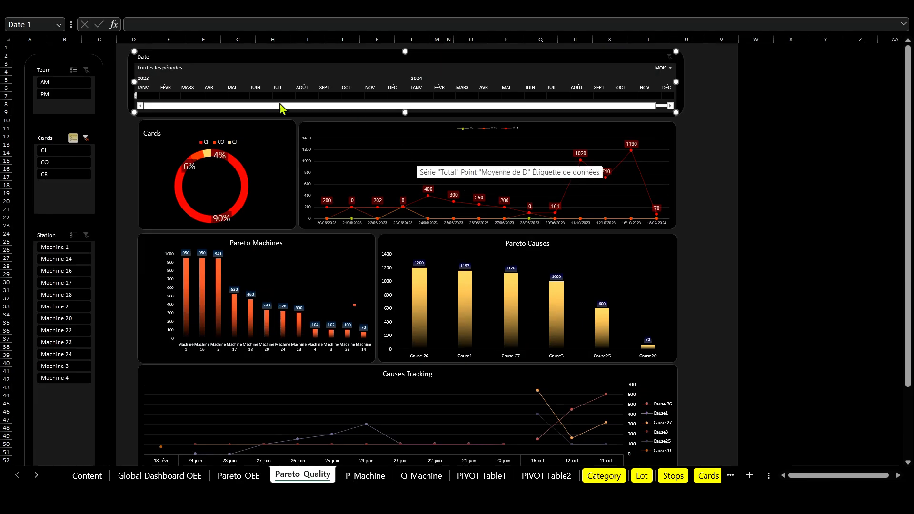
Adjust the Pareto_Quality date timeline and view the Q_Machine per-machine quality trends.
click(255, 87)
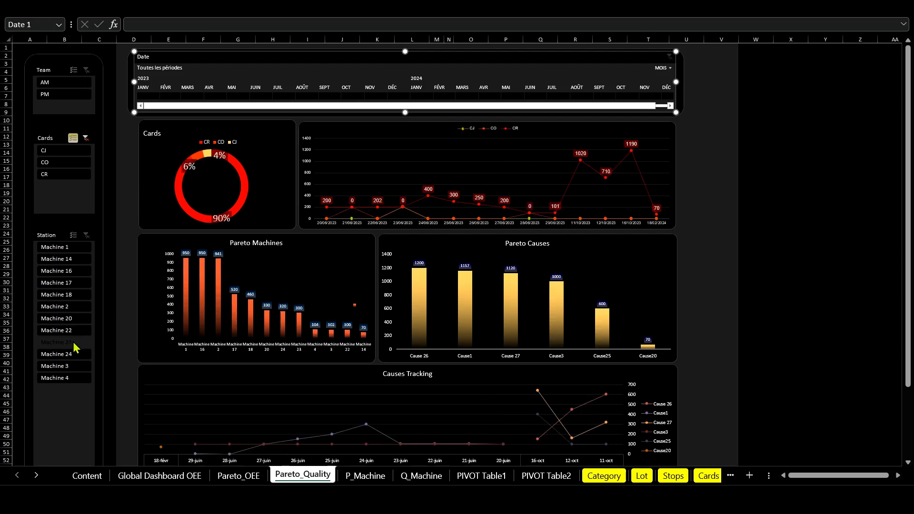
click(365, 476)
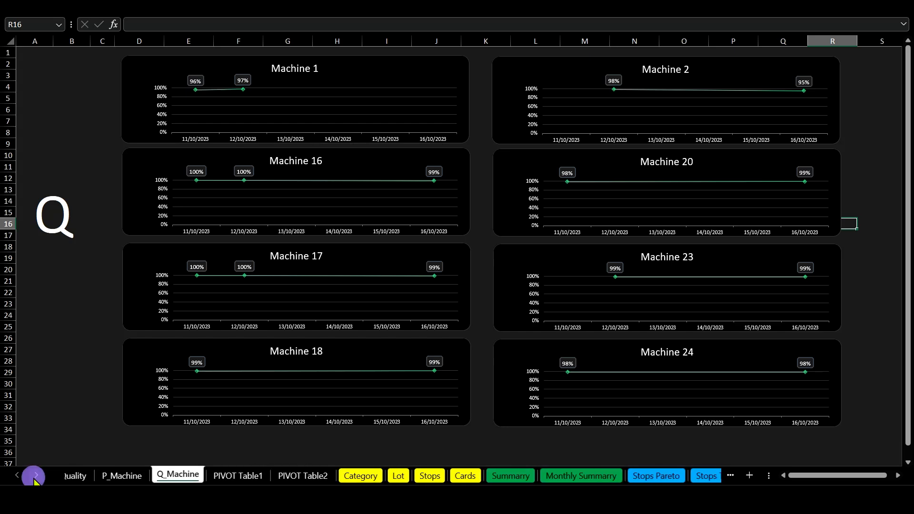
Review the Stops Pareto and Cards Pareto charts, then return to Global Dashboard OEE.
click(570, 475)
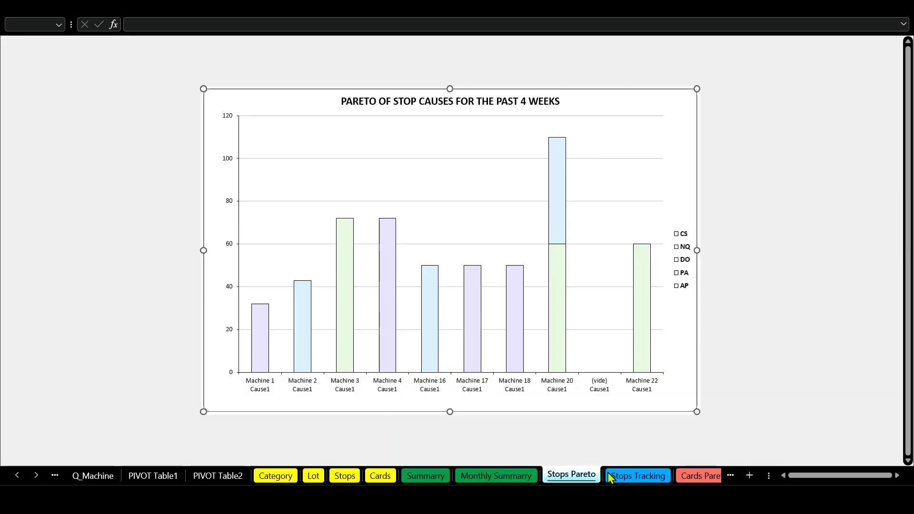
click(648, 475)
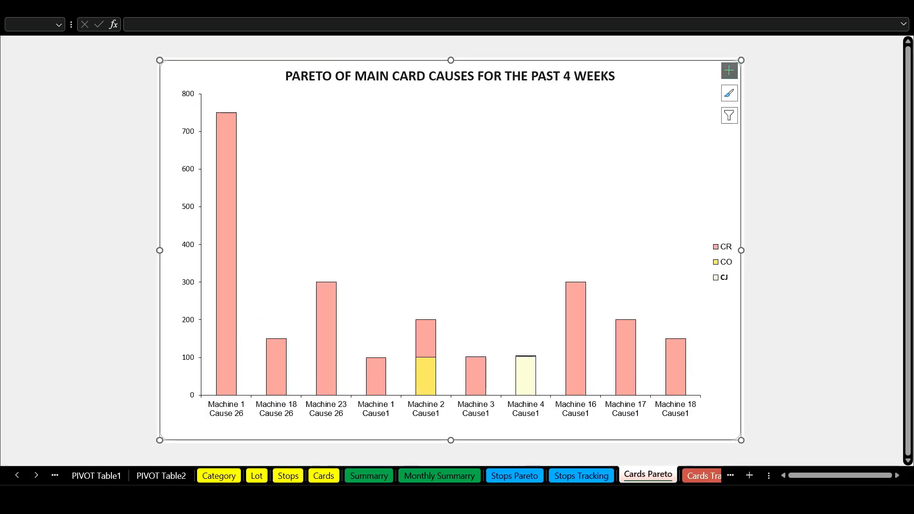
click(160, 484)
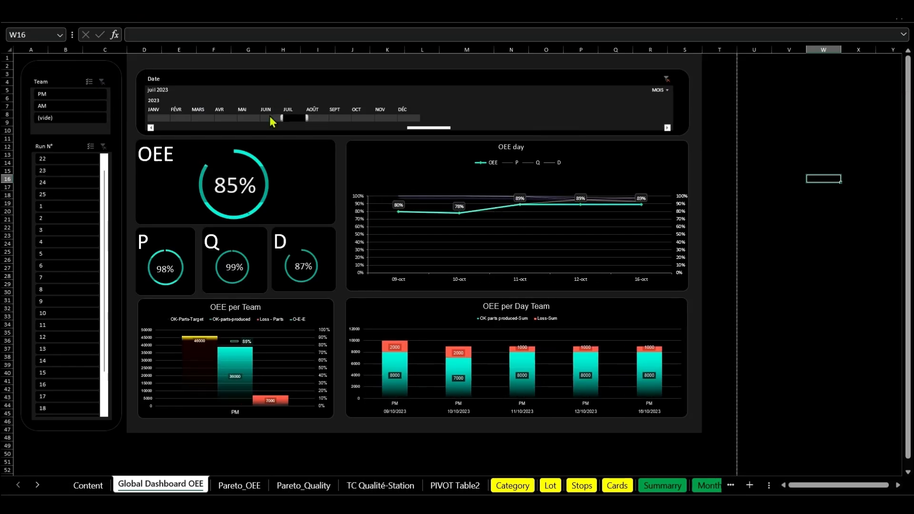
click(238, 474)
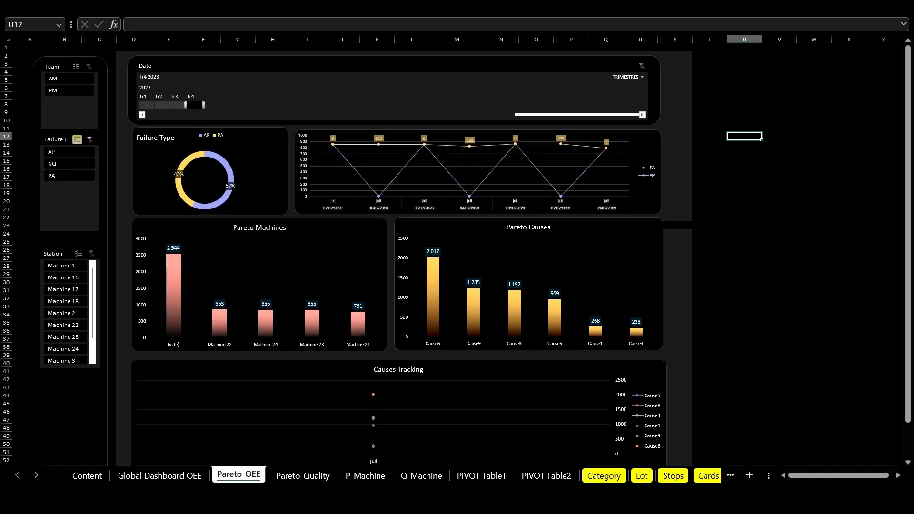
click(302, 475)
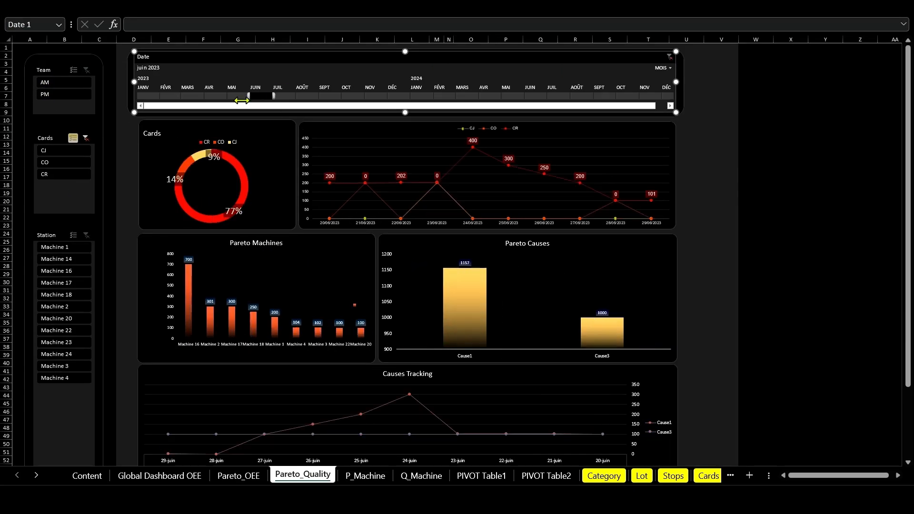
click(421, 475)
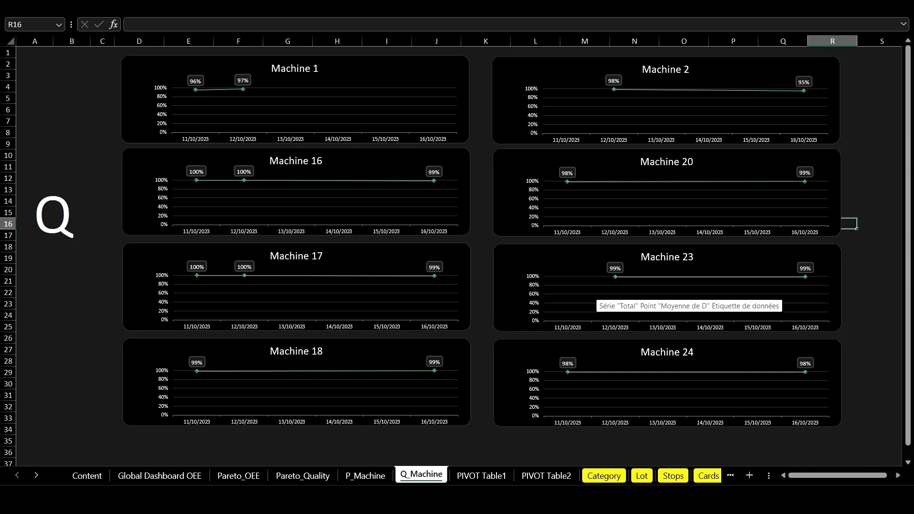
click(159, 476)
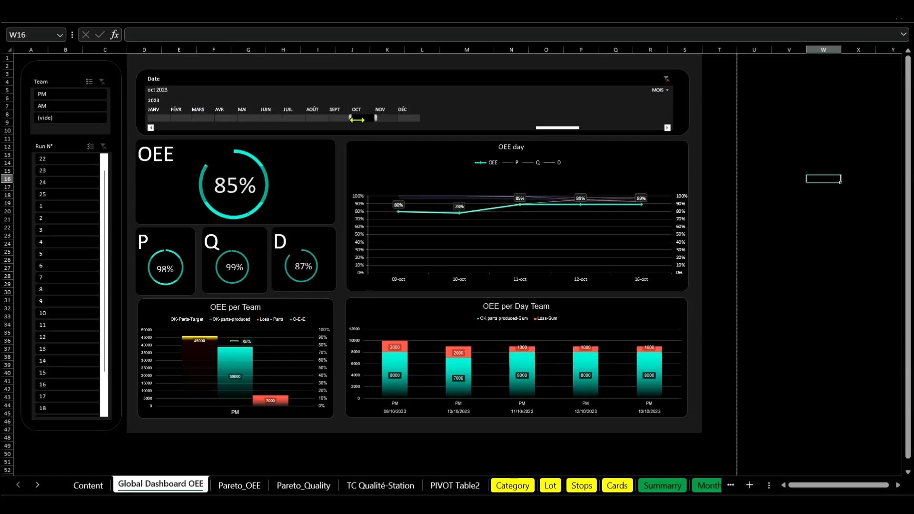